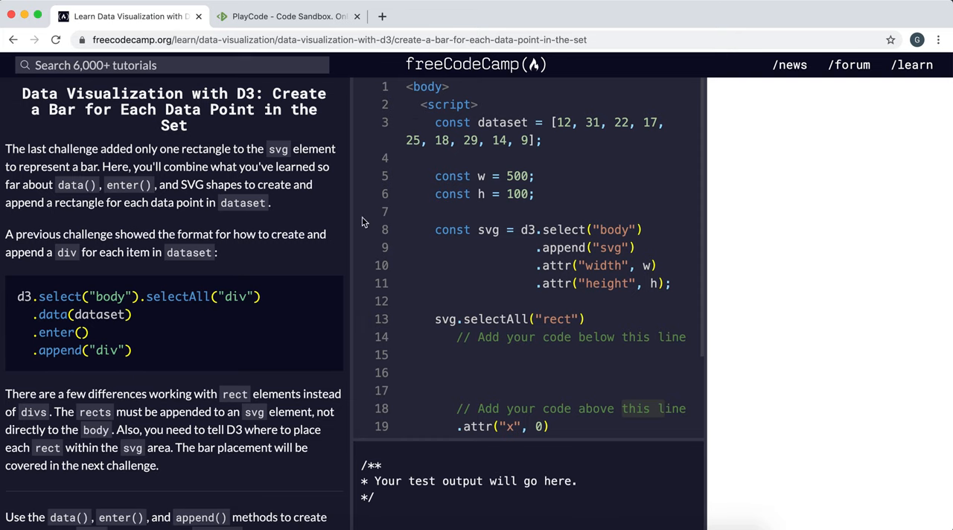
mouse_move(614, 104)
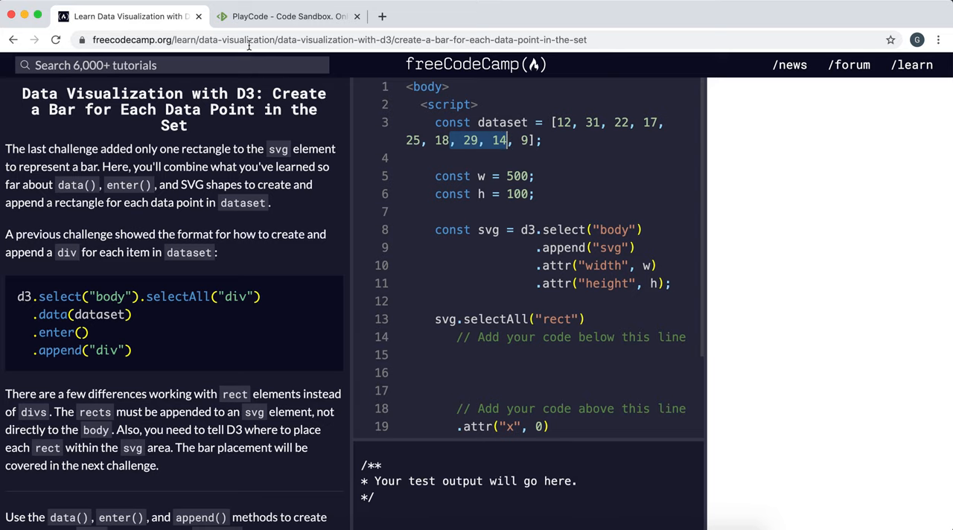
Compare the D3 challenge against the SVG rectangle sandbox example.
left_click(289, 15)
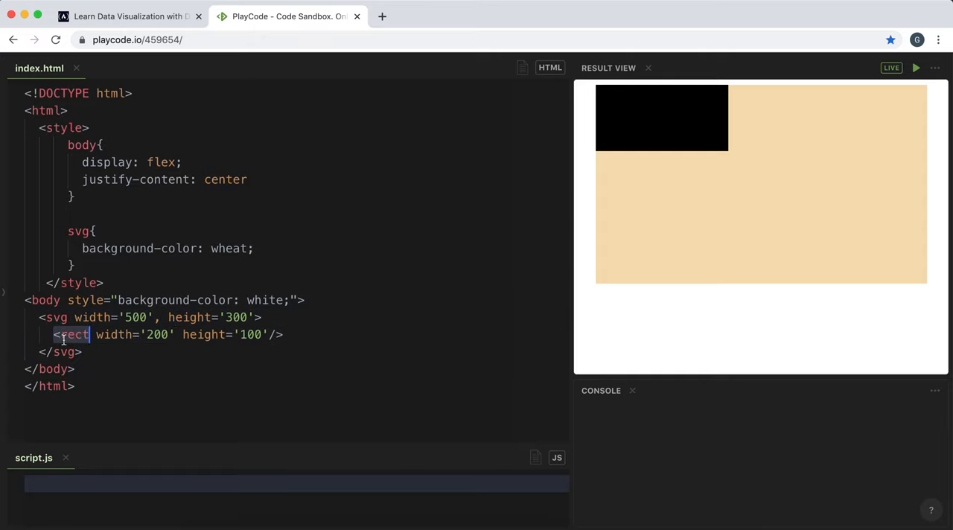
left_click(126, 15)
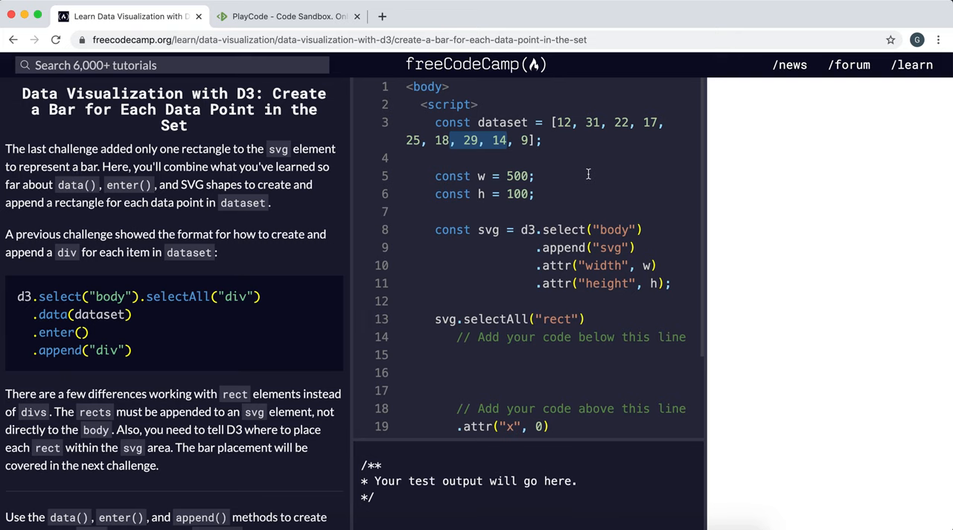
mouse_move(241, 335)
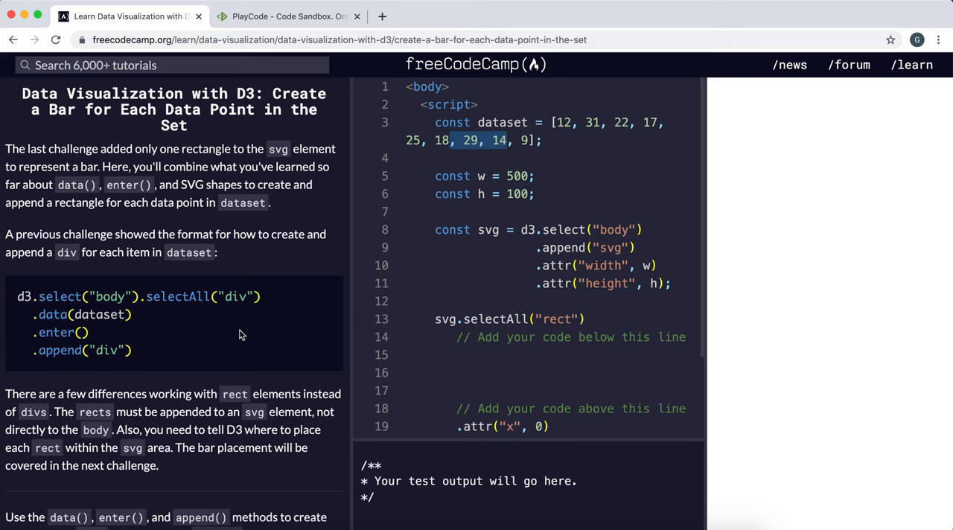
scroll("down", 3)
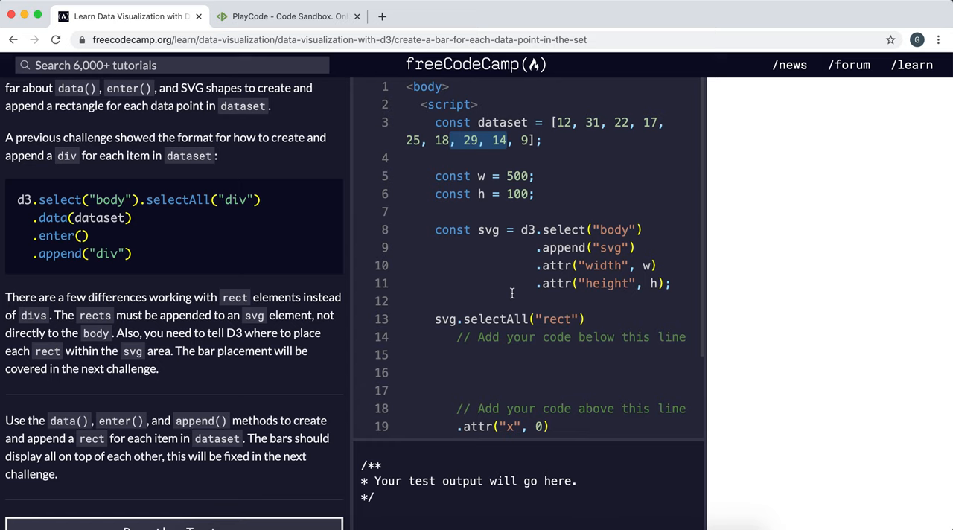
mouse_move(770, 250)
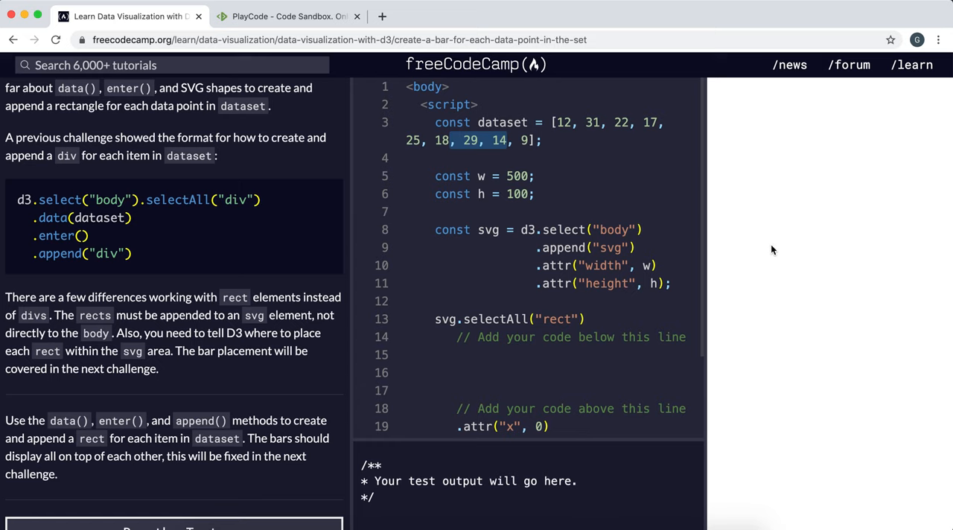
mouse_move(786, 171)
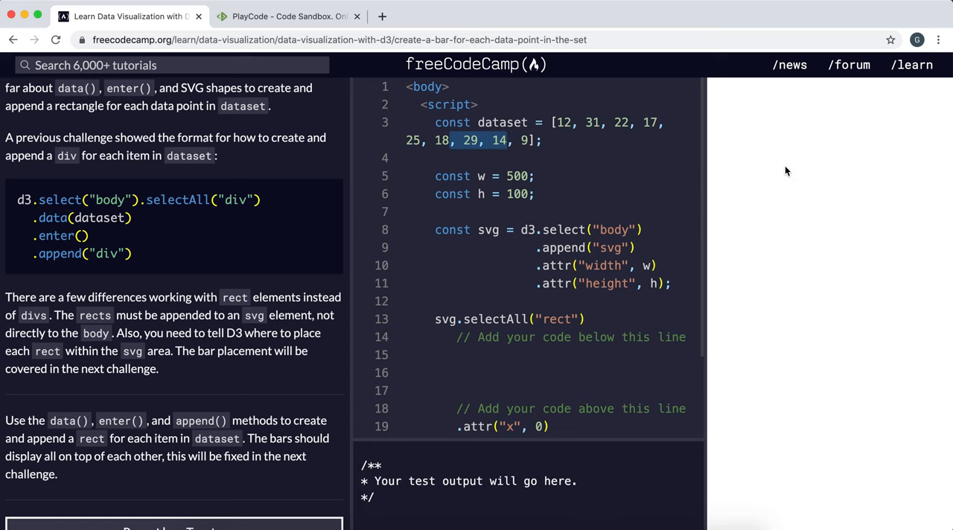
mouse_move(857, 14)
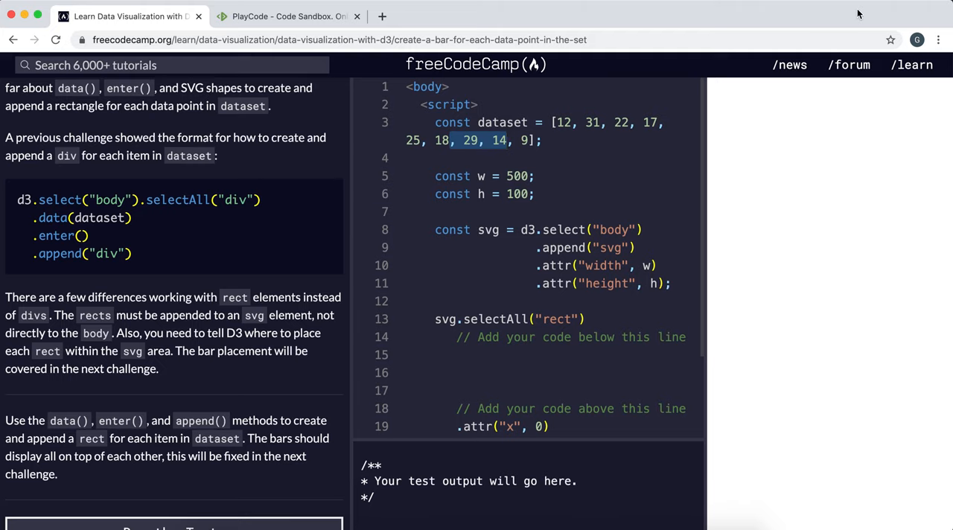
left_click(286, 15)
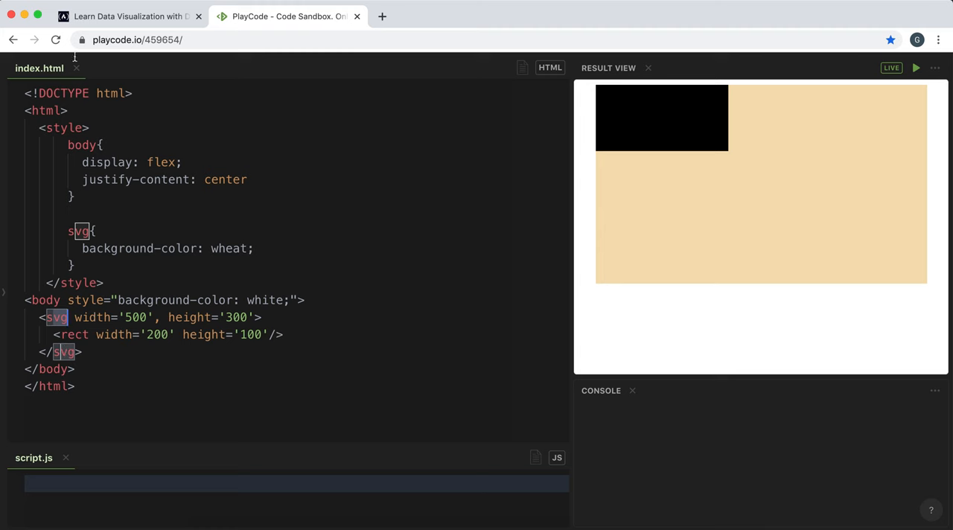
left_click(127, 14)
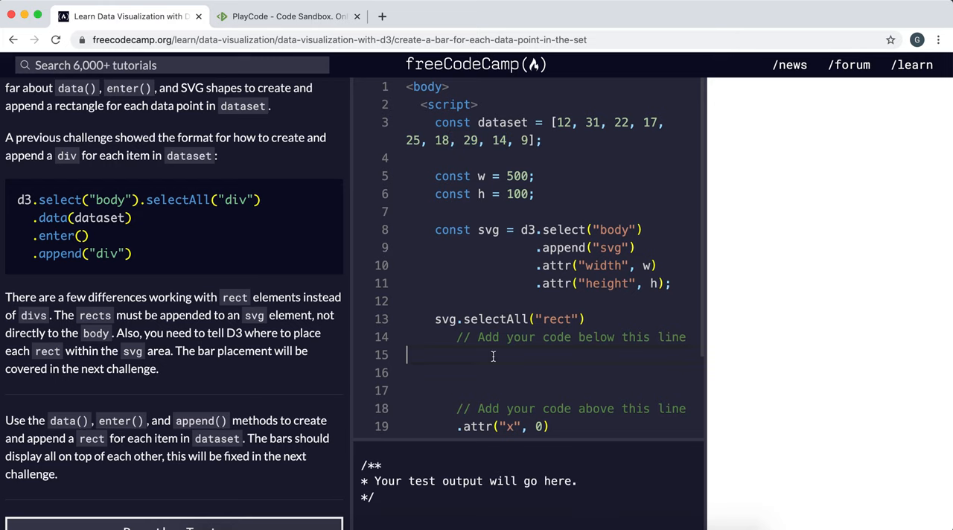
mouse_move(563, 236)
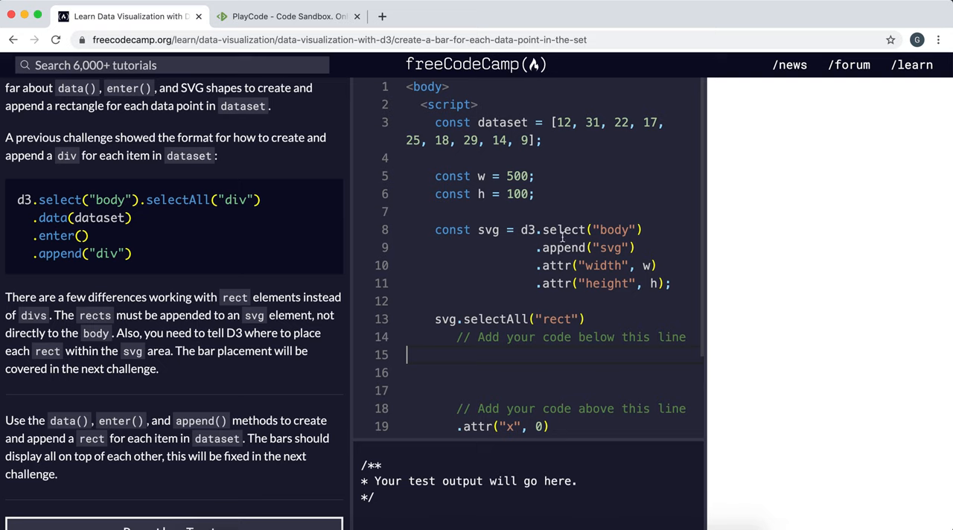
mouse_move(622, 272)
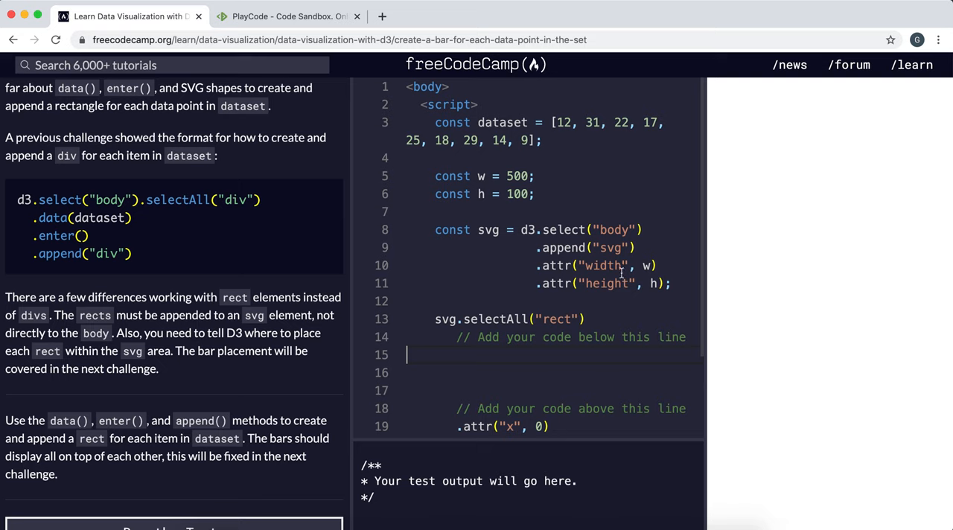
mouse_move(639, 265)
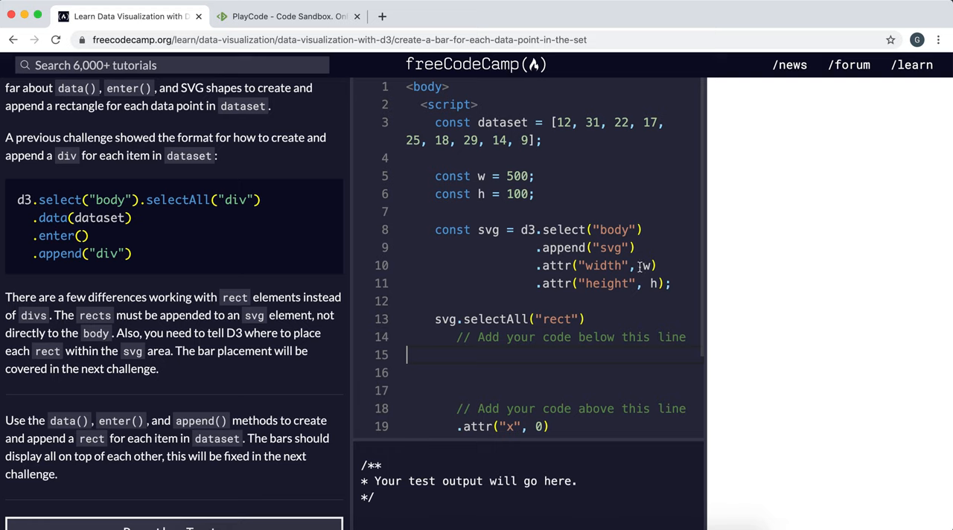
mouse_move(543, 208)
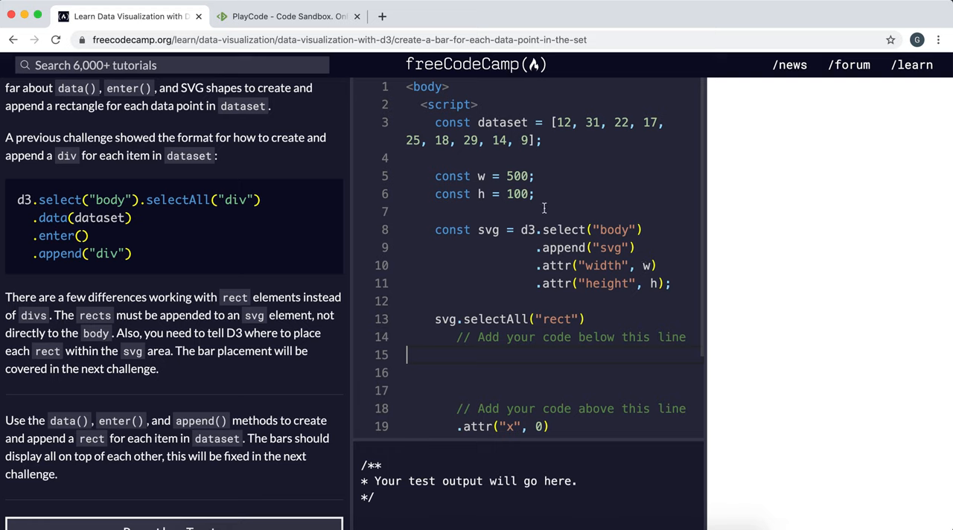
mouse_move(298, 363)
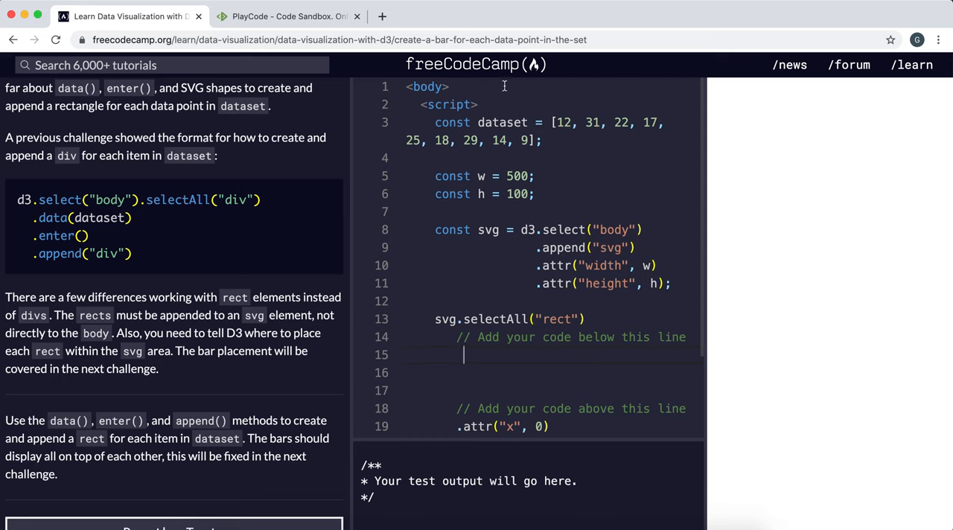
mouse_move(538, 381)
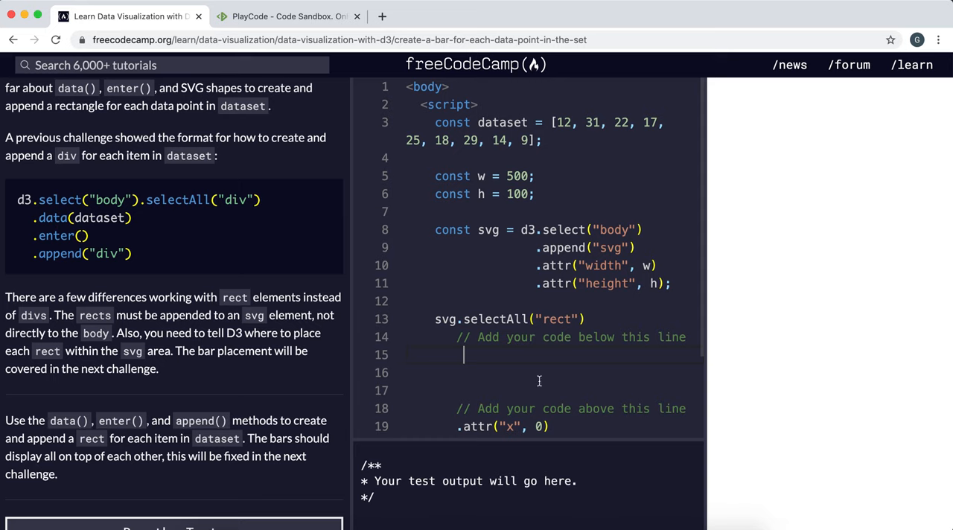
mouse_move(558, 331)
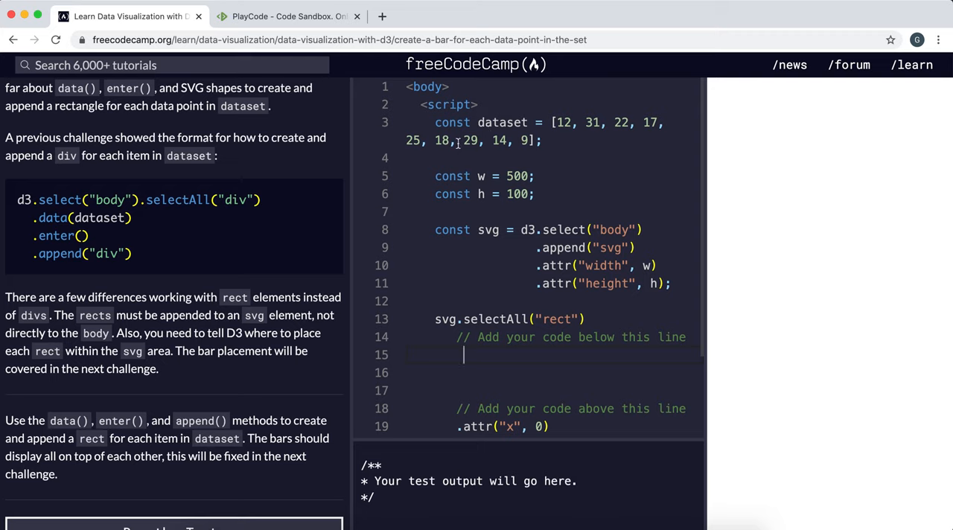
Add .data(dataset) and .enter() to the selectAll("rect") chain in the editor.
type(".")
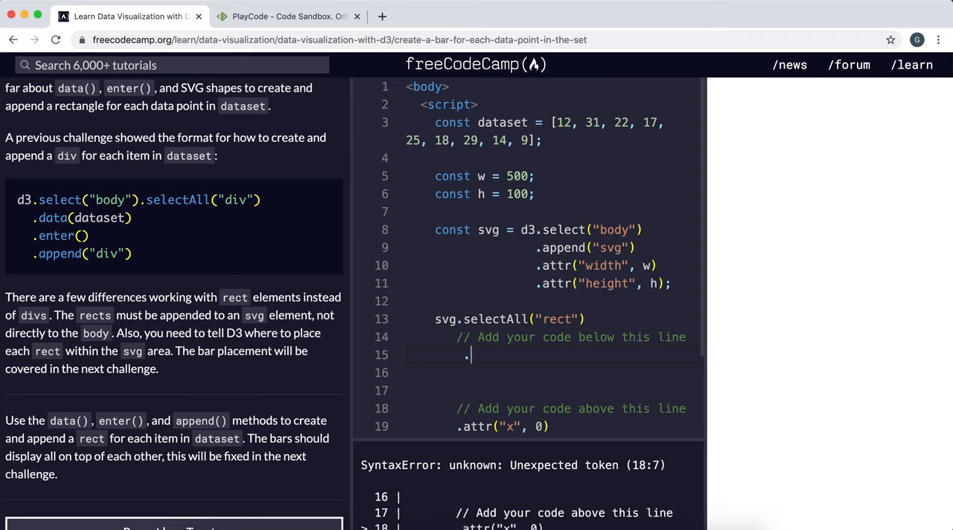
type("data()")
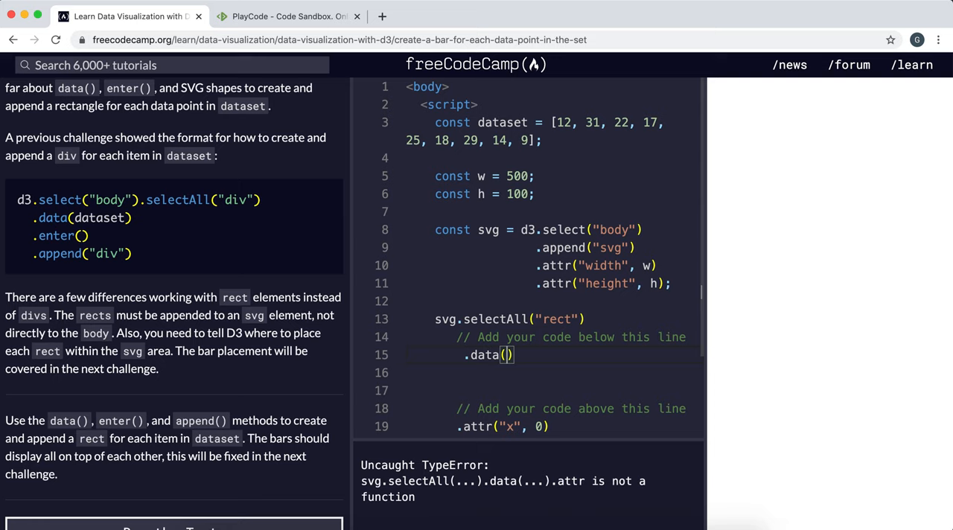
type("dataset")
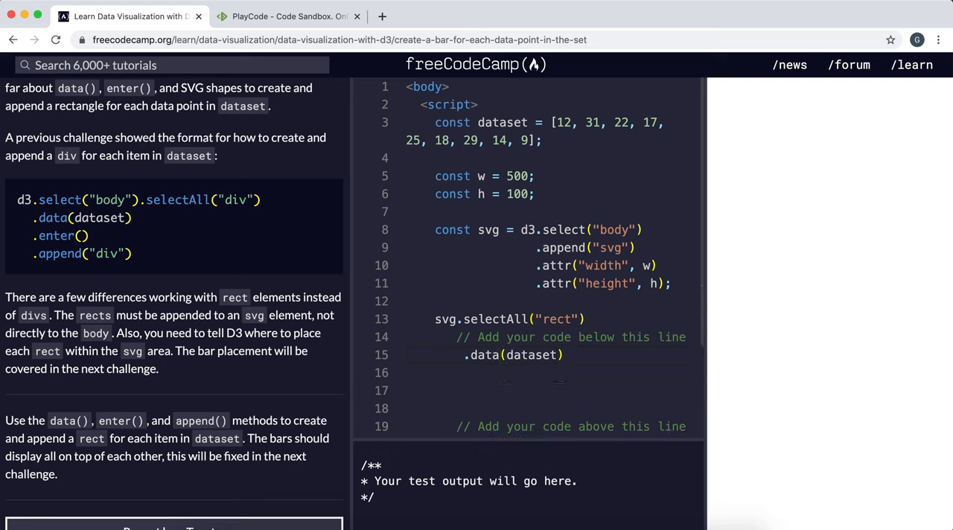
type(".attr(\"x\", 0)")
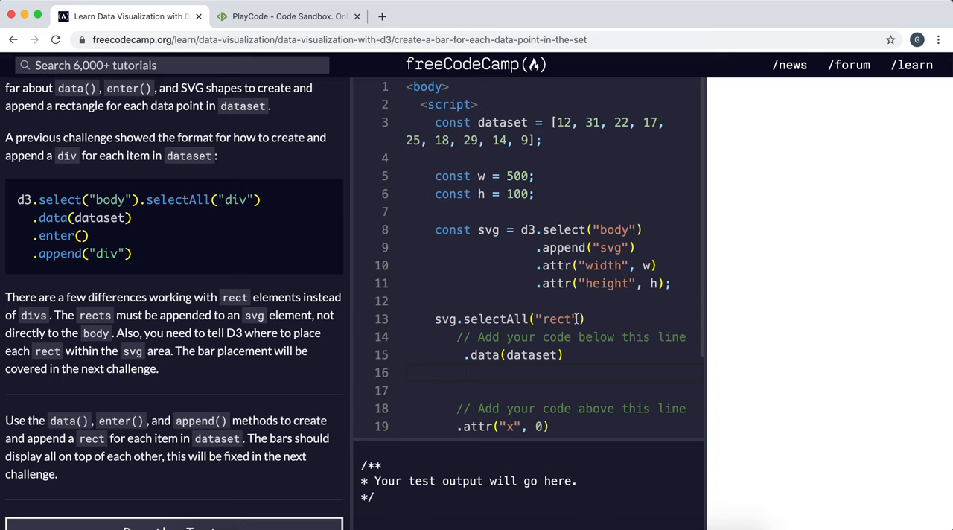
type(".ente")
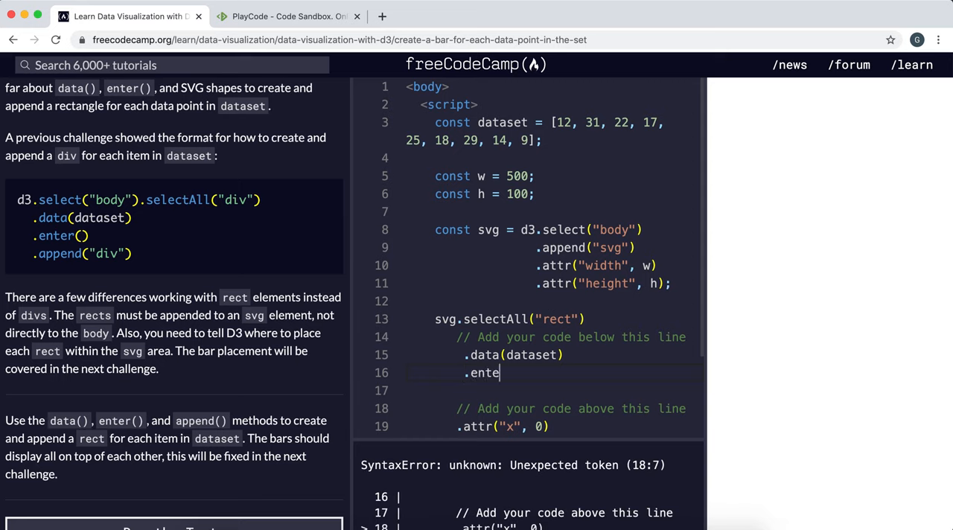
type("r()")
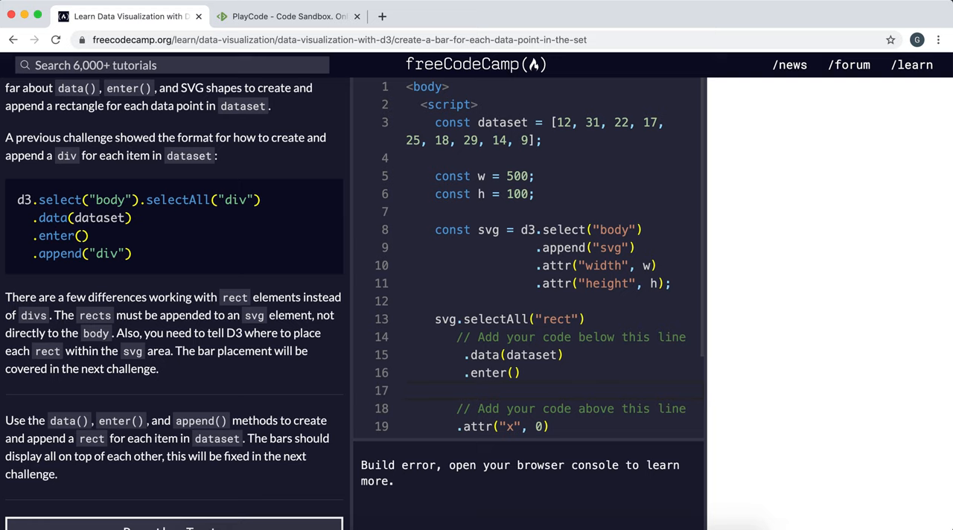
left_click(464, 390)
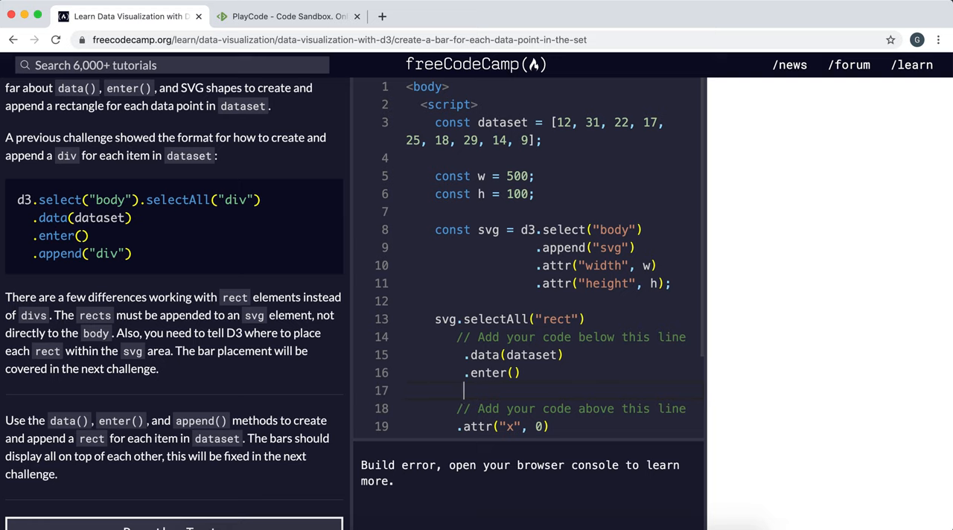
Finish the chain with .append("rect") so the preview draws the stacked bar.
type(".")
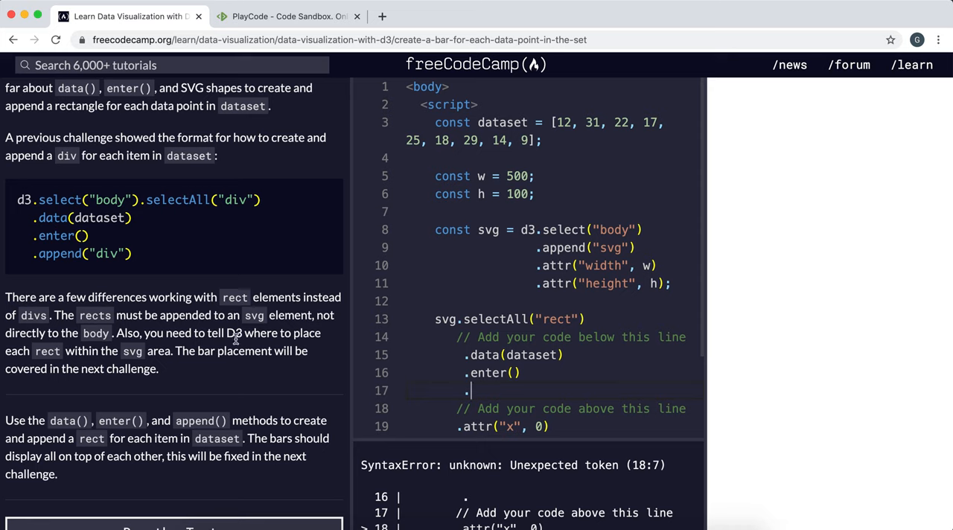
mouse_move(237, 402)
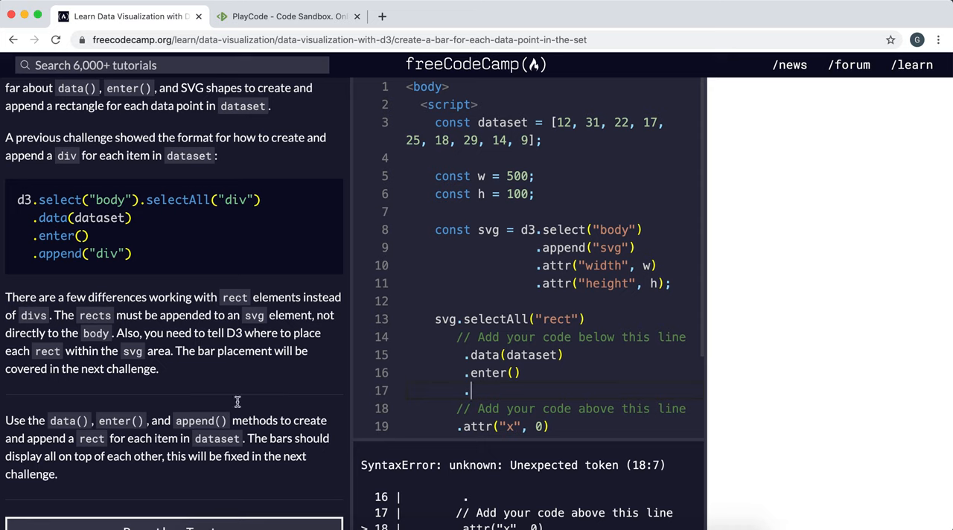
mouse_move(516, 311)
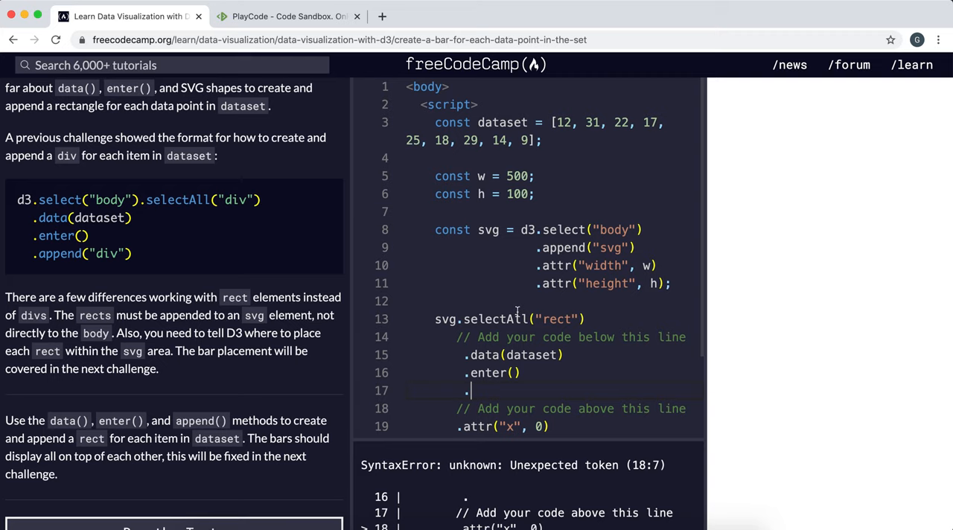
type("appe")
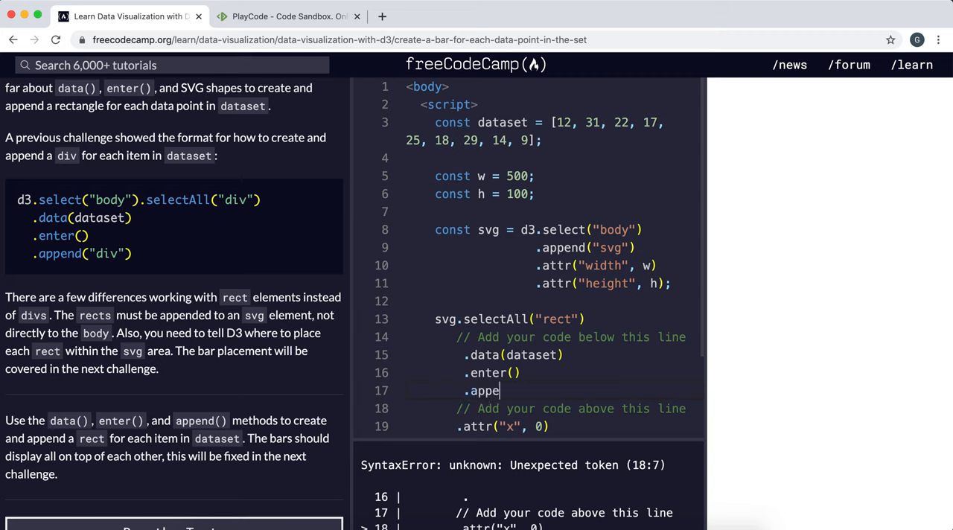
type("(\"\")")
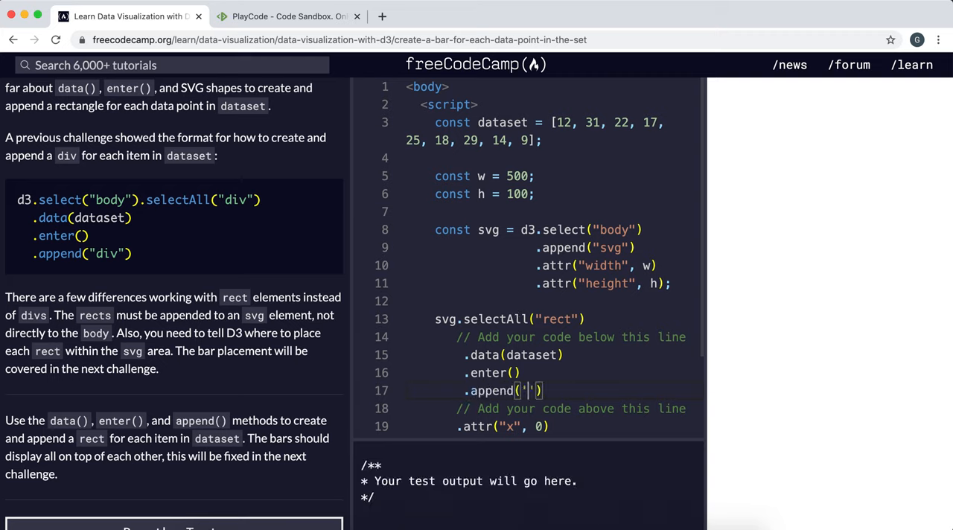
type("rect")
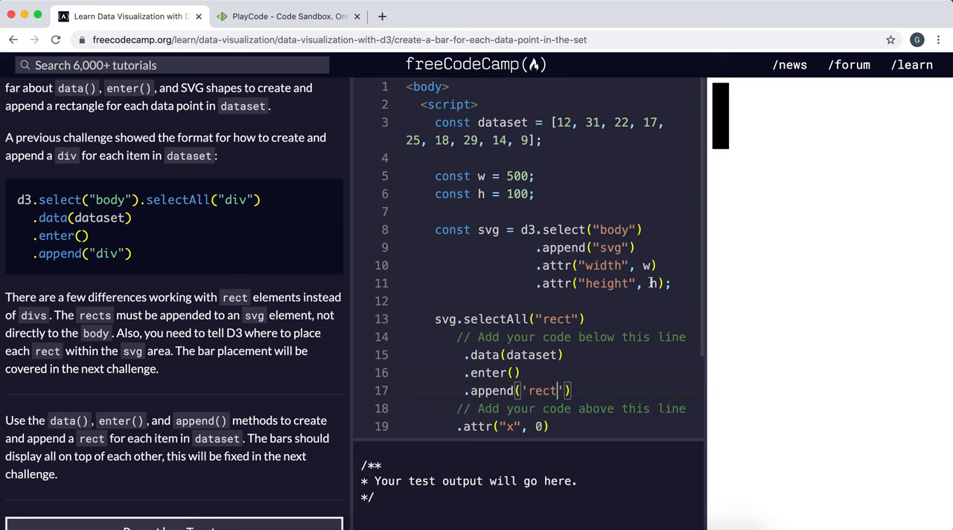
mouse_move(709, 125)
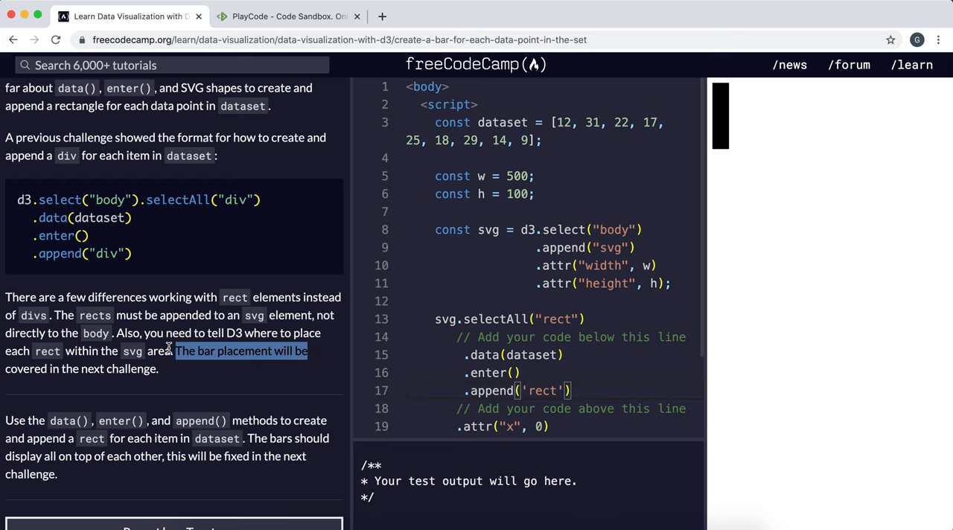
mouse_move(80, 467)
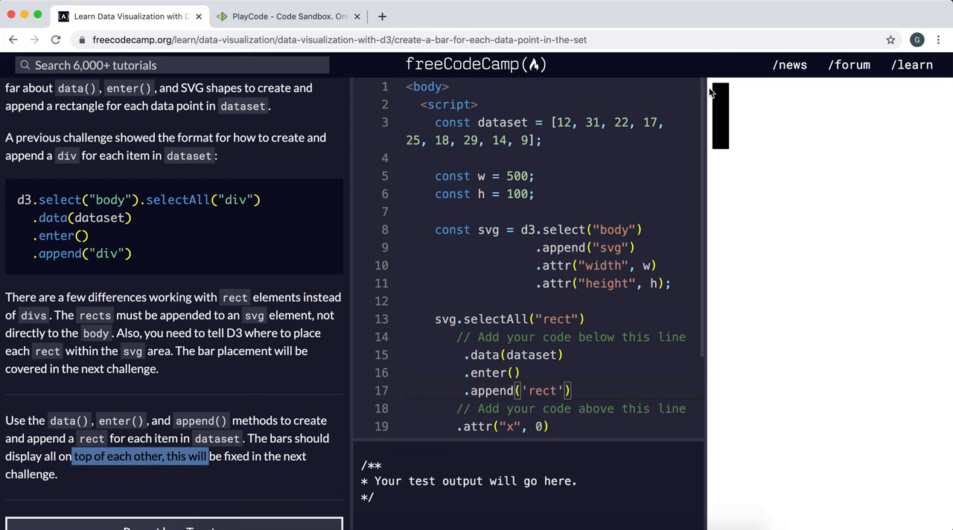
Run the challenge tests so all pass and the completion dialog appears.
scroll("down", 3)
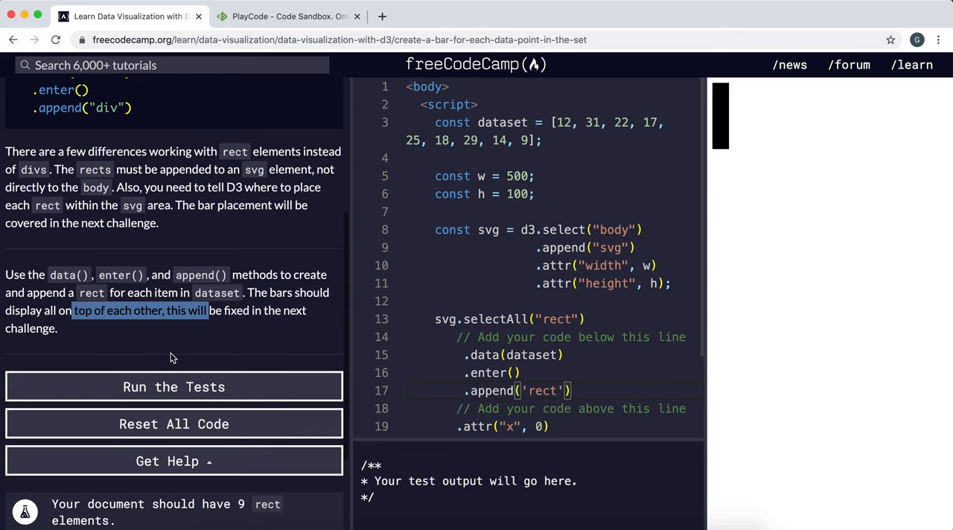
mouse_move(229, 524)
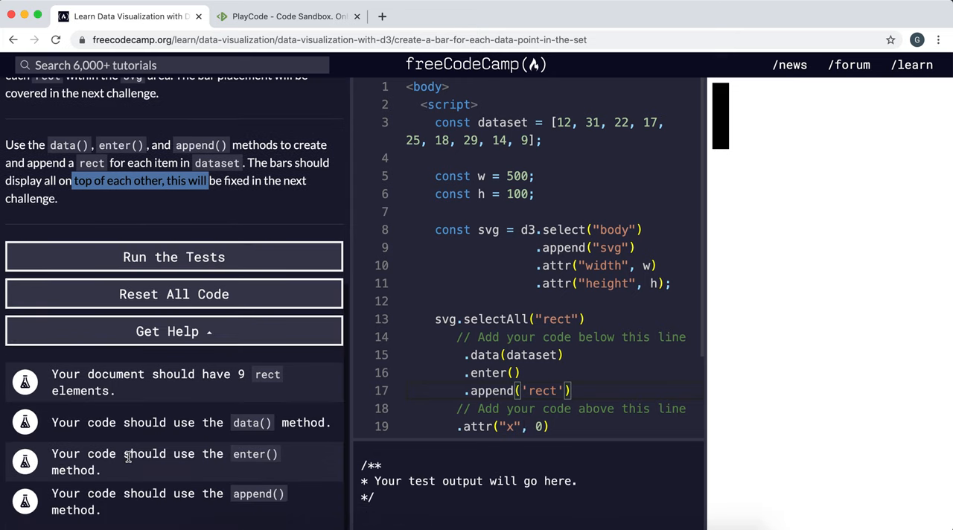
left_click(173, 256)
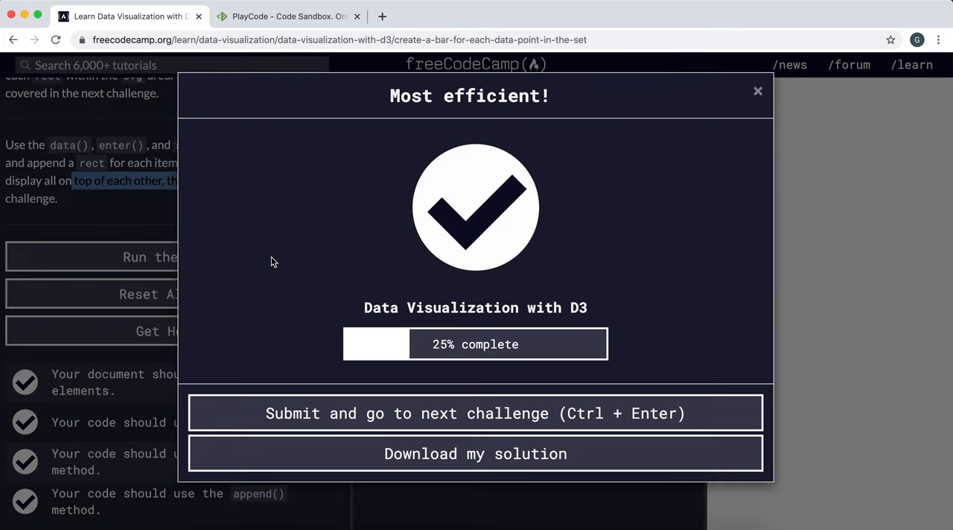